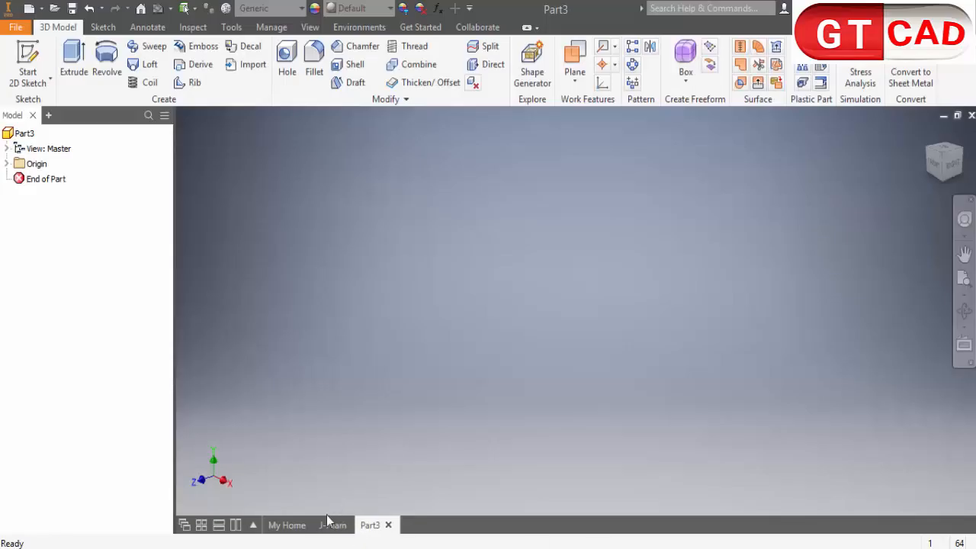
- Inspect the J-P pallet jack assembly, orbiting it around the wheels
left_click(333, 524)
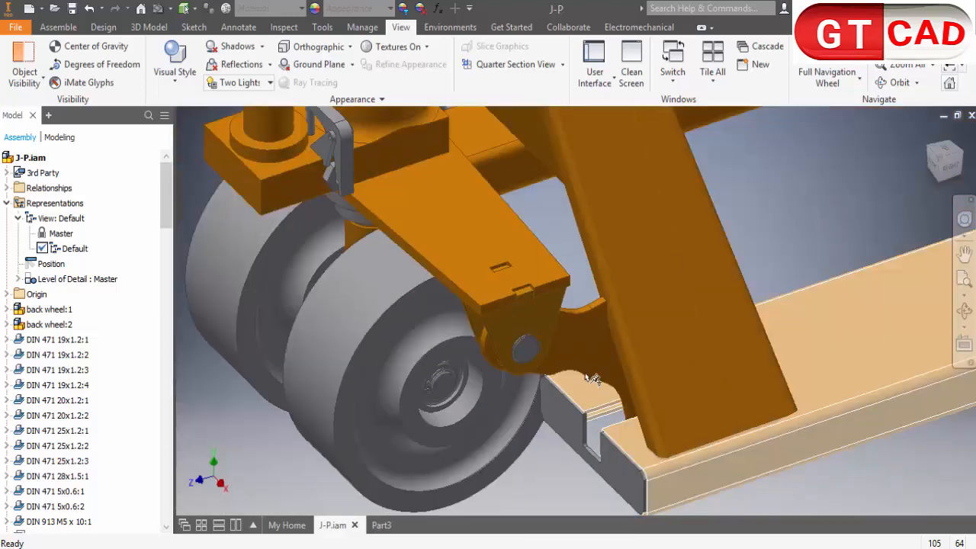
left_click_drag(594, 373, 610, 363)
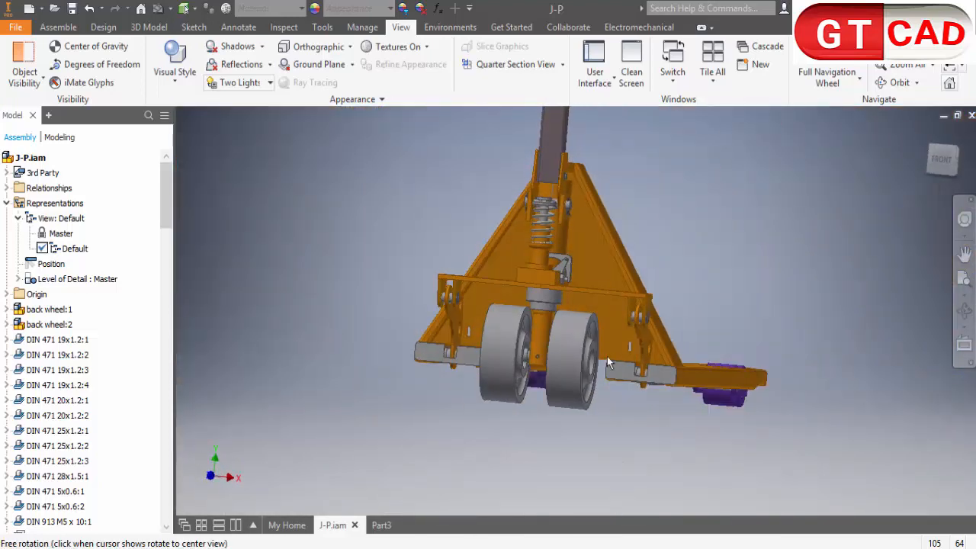
left_click_drag(610, 363, 769, 376)
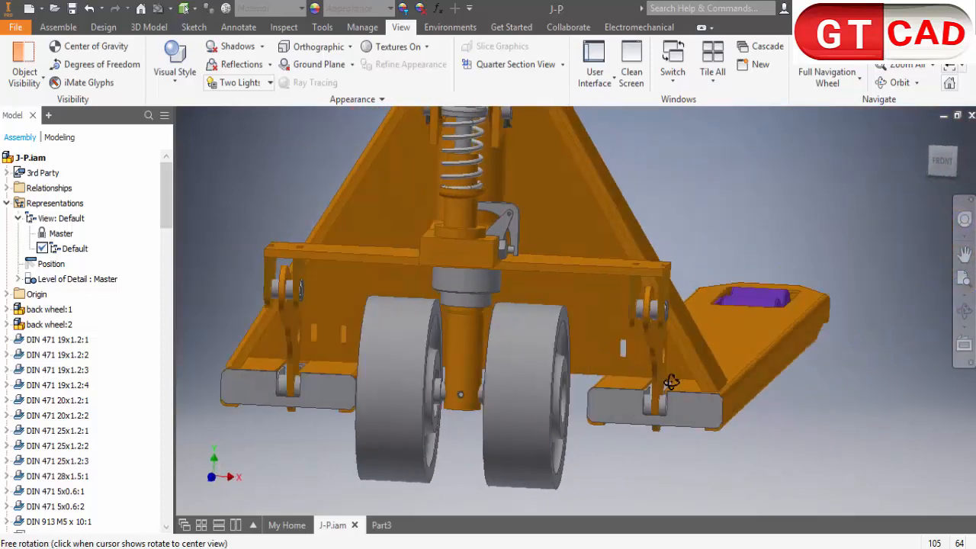
left_click_drag(670, 381, 638, 363)
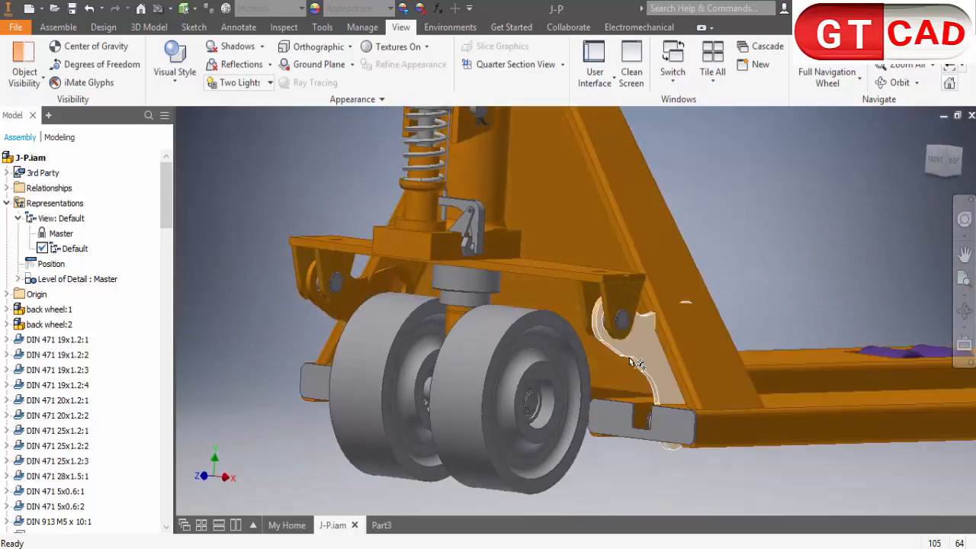
- Return to Part3 and begin a new 2D sketch on an origin plane
left_click(382, 524)
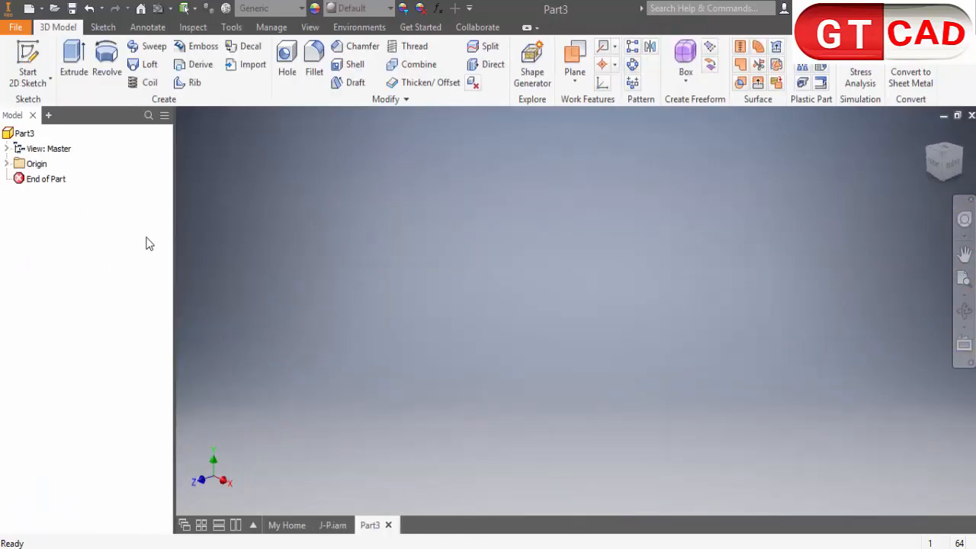
left_click(28, 59)
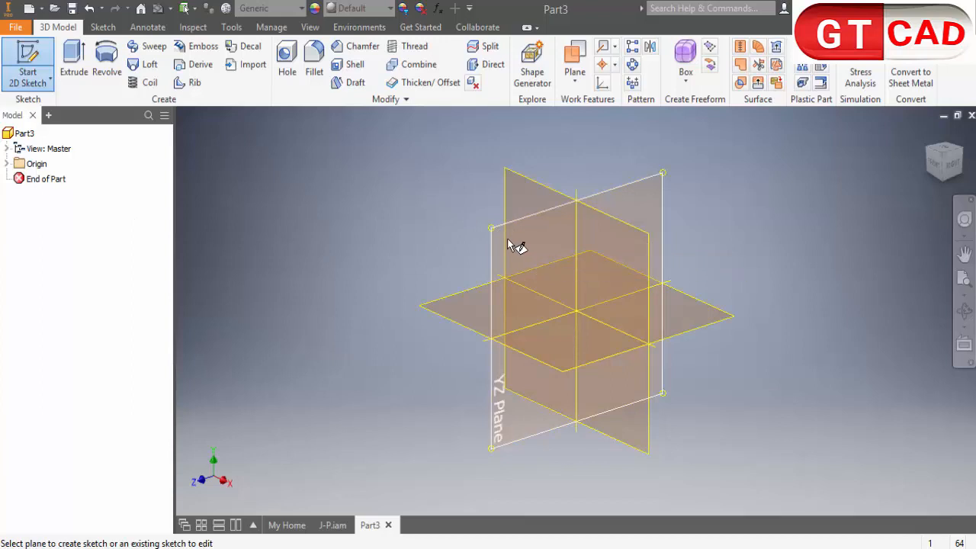
left_click(571, 266)
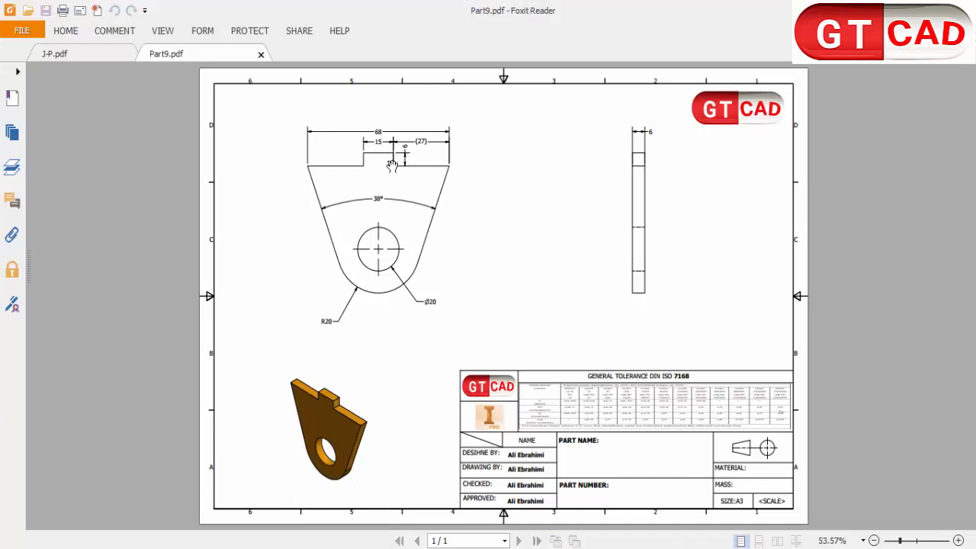
mouse_move(375, 219)
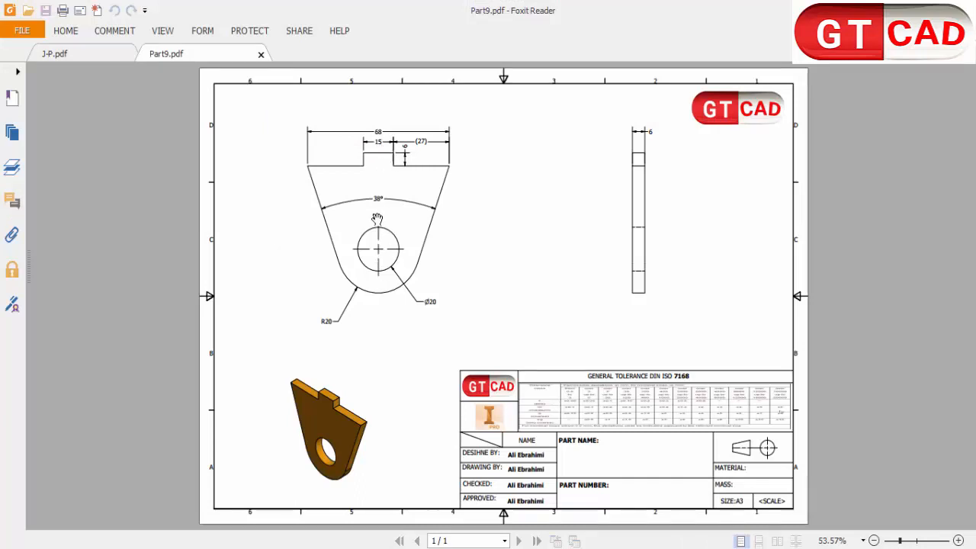
mouse_move(390, 302)
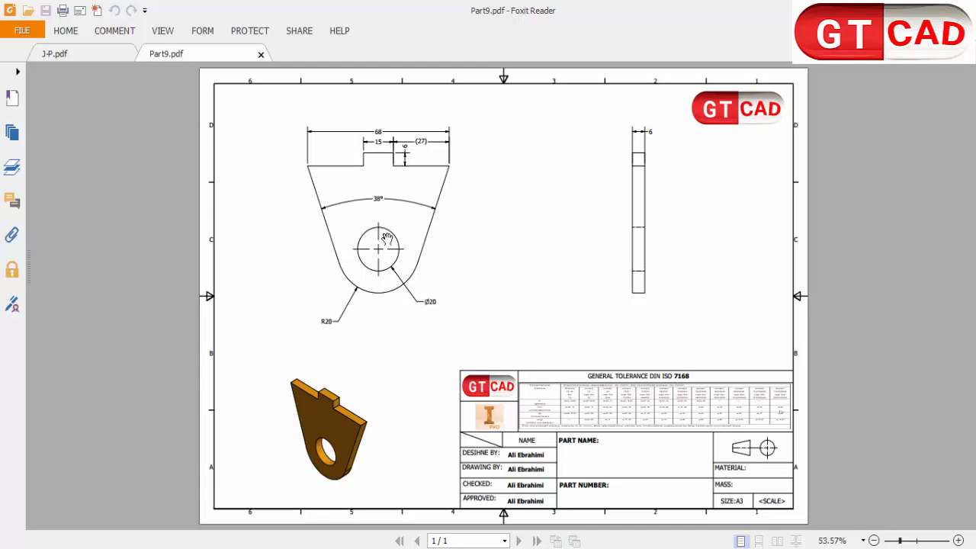
mouse_move(387, 186)
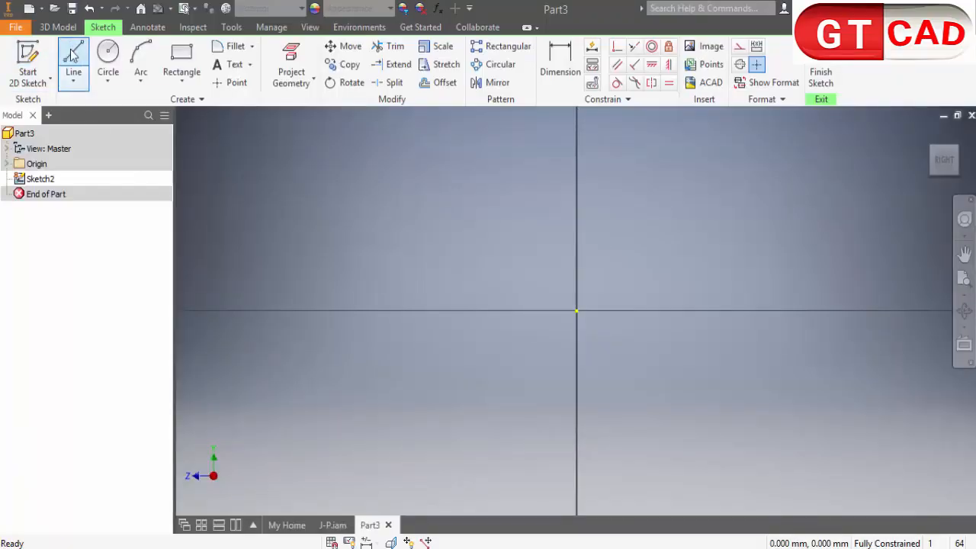
- Draw the top edge, tab step and slanted side with lines, then the curved bottom arc
left_click(181, 58)
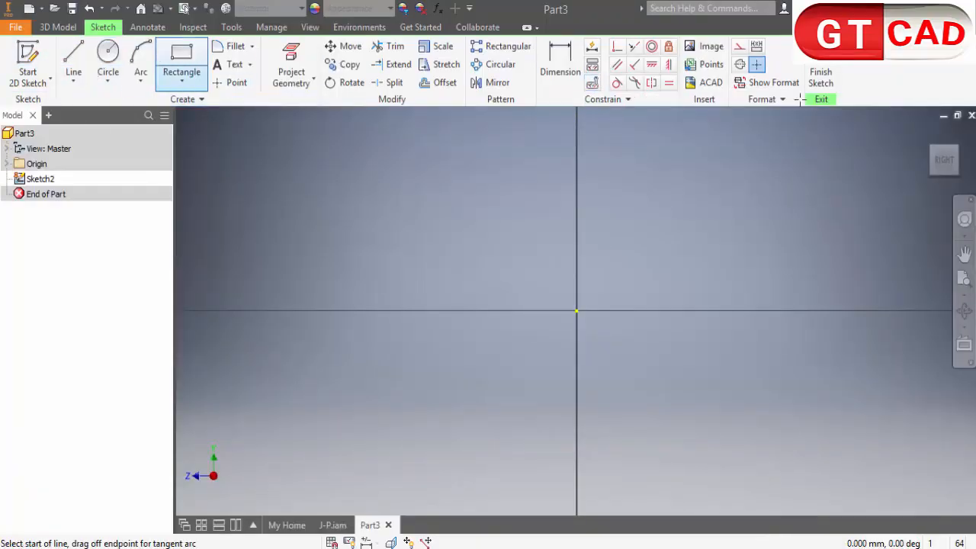
left_click(74, 58)
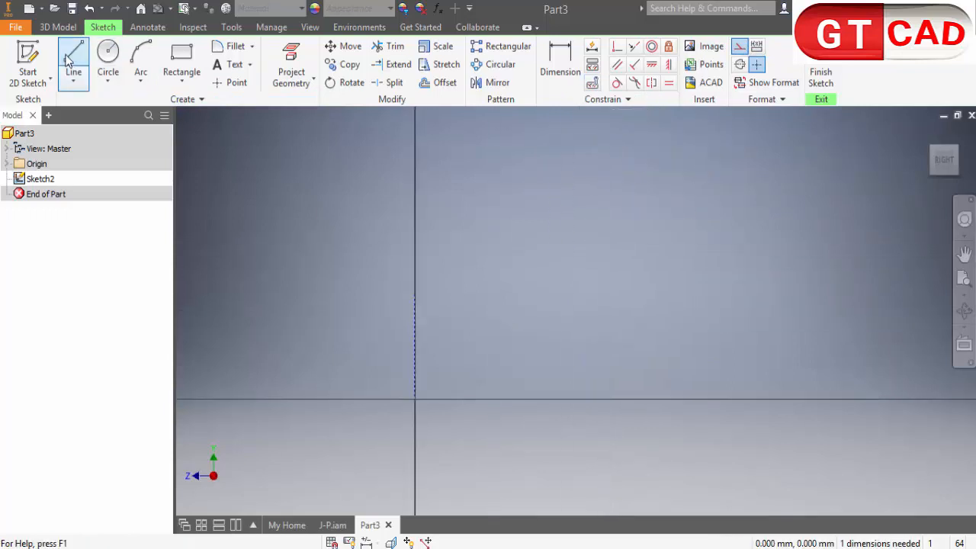
left_click(73, 61)
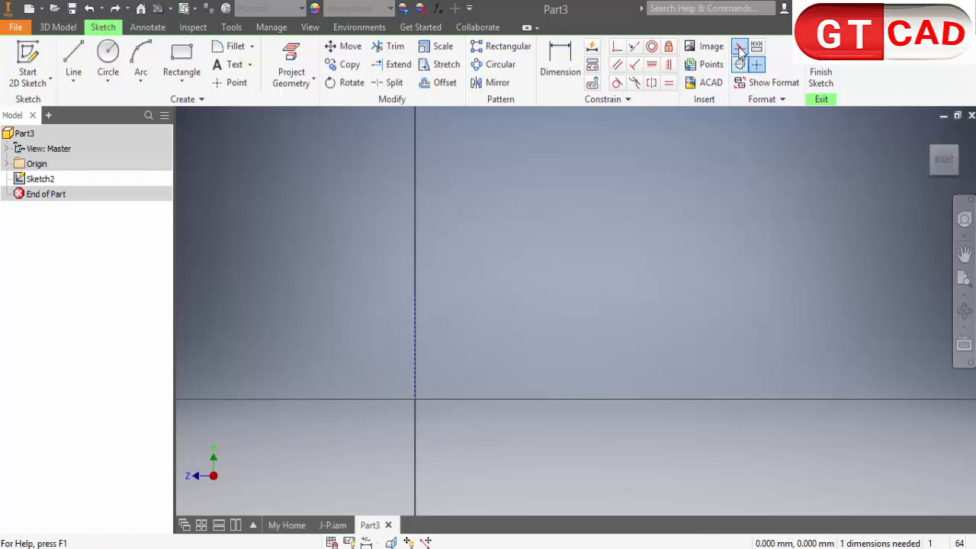
left_click(73, 58)
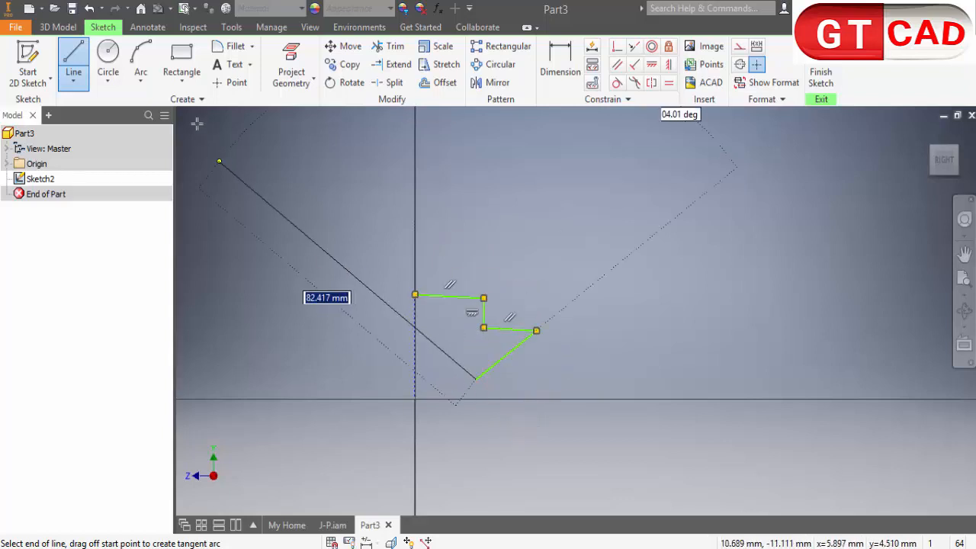
left_click(141, 58)
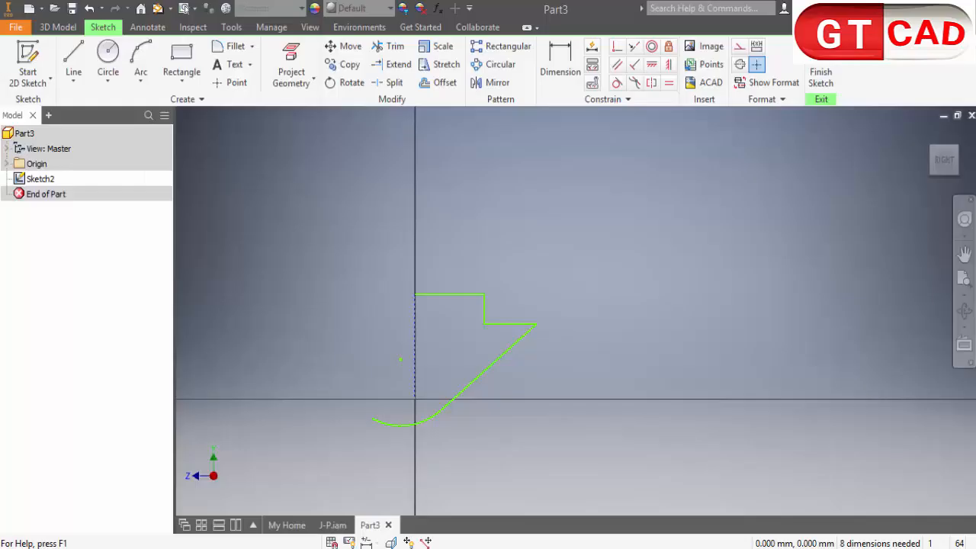
left_click(560, 58)
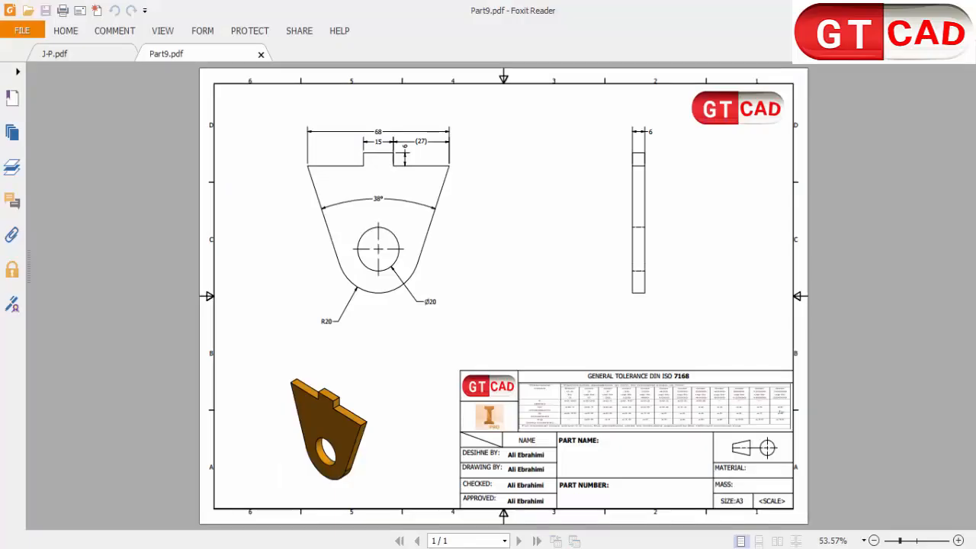
mouse_move(439, 283)
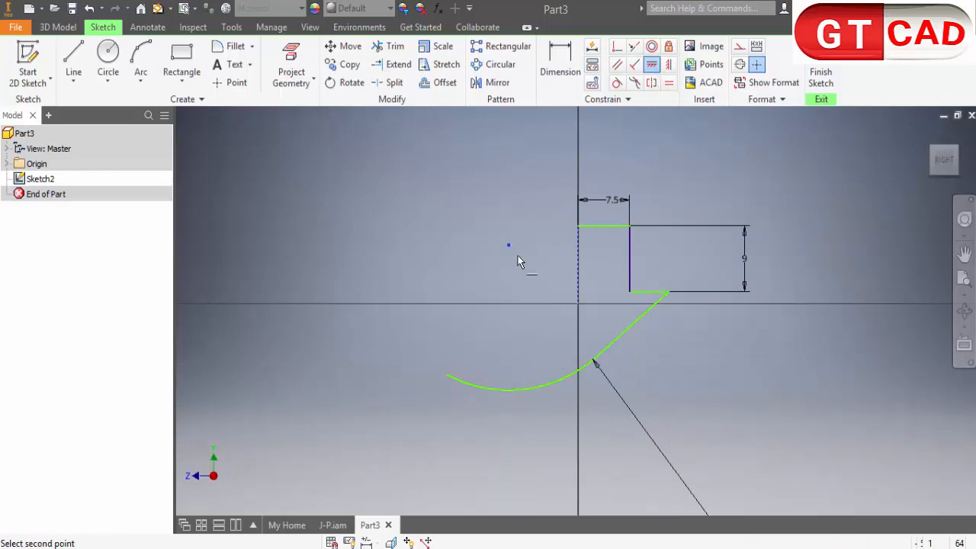
mouse_move(573, 311)
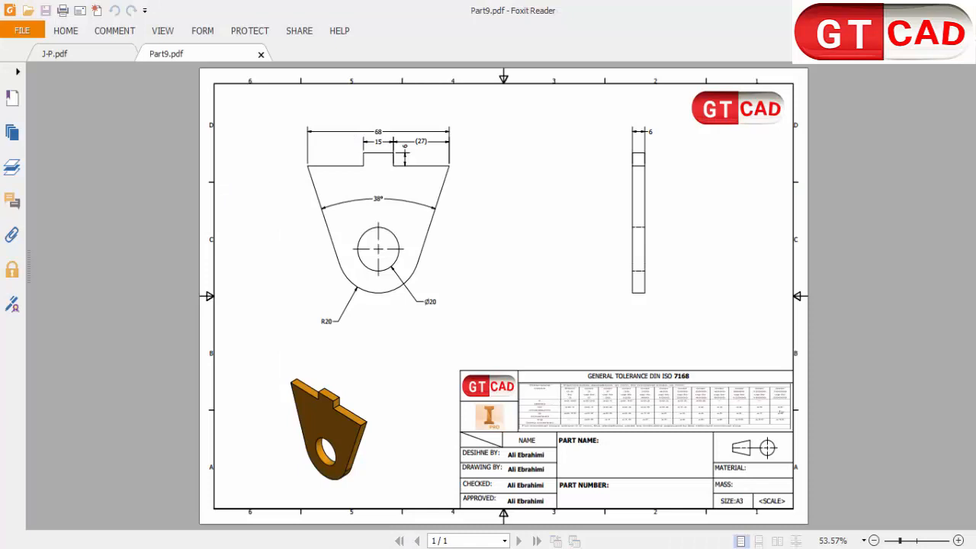
mouse_move(421, 140)
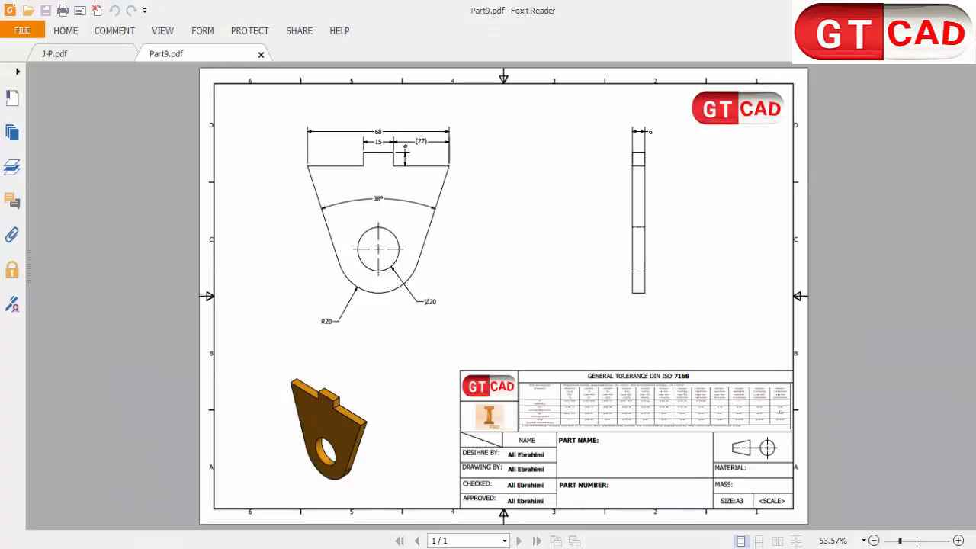
mouse_move(335, 204)
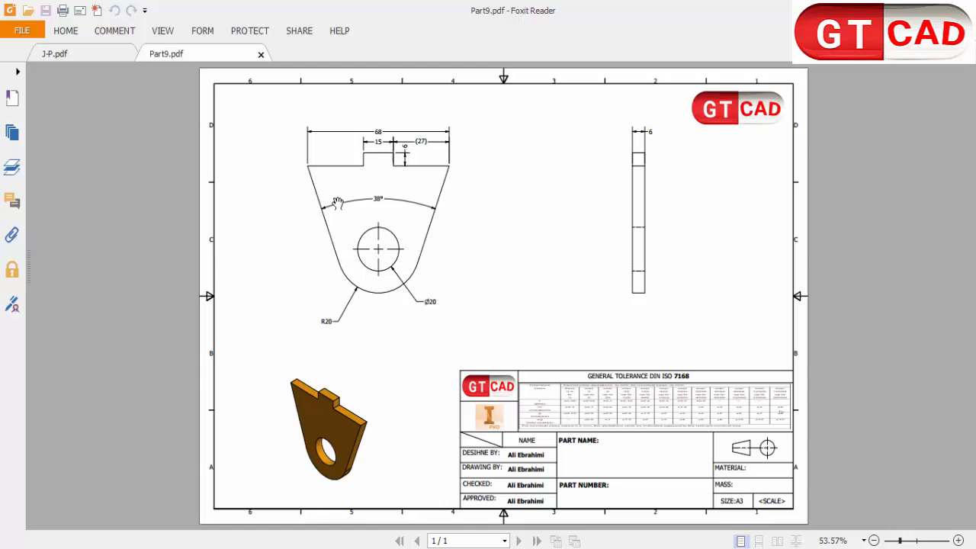
mouse_move(415, 223)
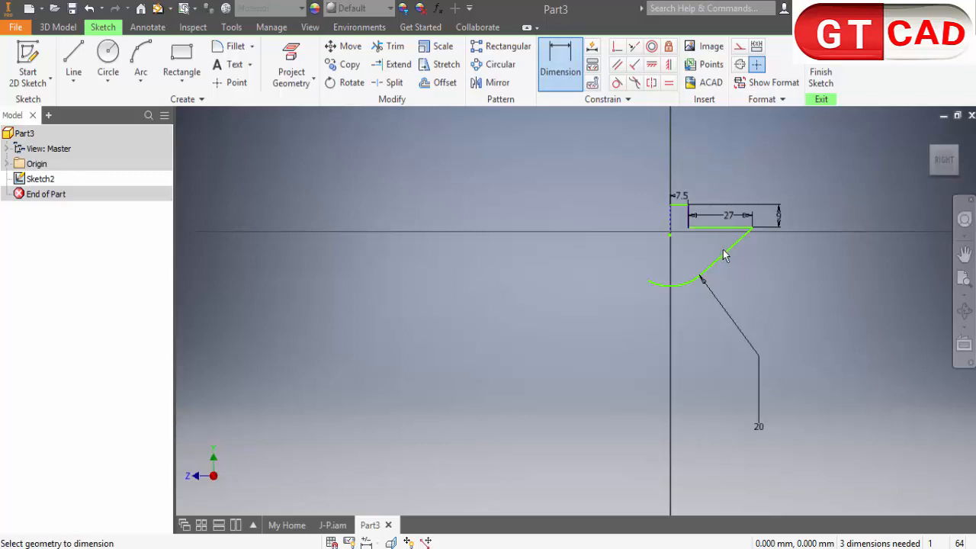
- Dimension the slanted edge to the centreline as 38/2 = 19 mm, fully constraining the half profile
left_click(724, 251)
type("38/2")
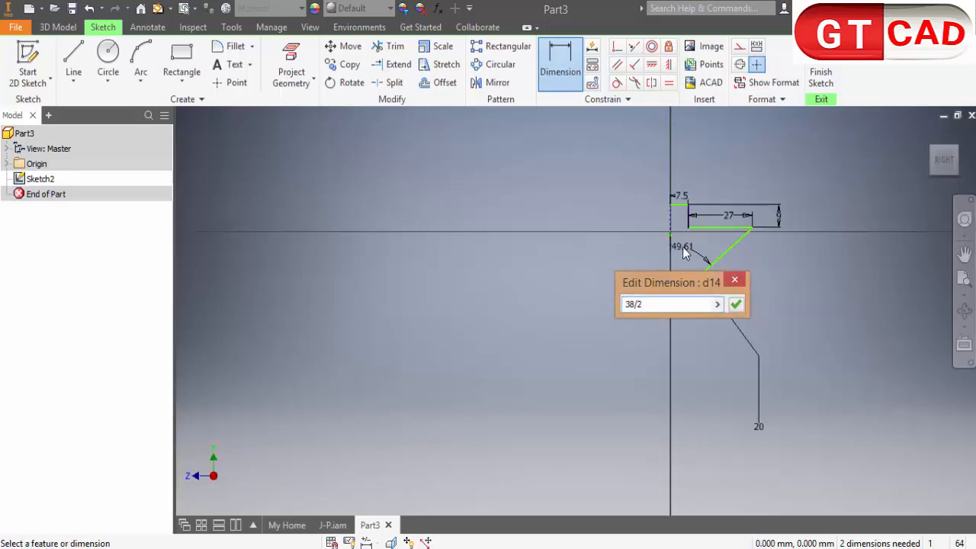
left_click(735, 303)
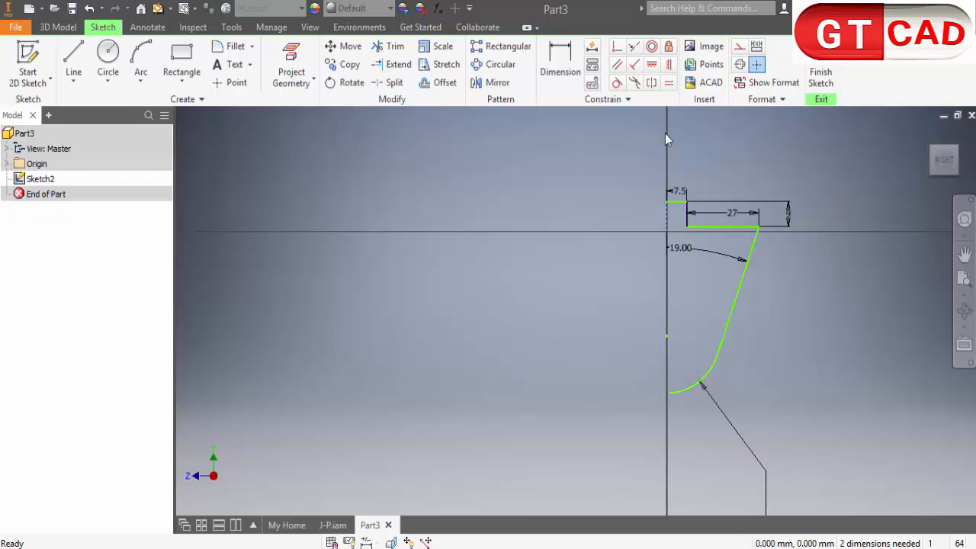
left_click(561, 64)
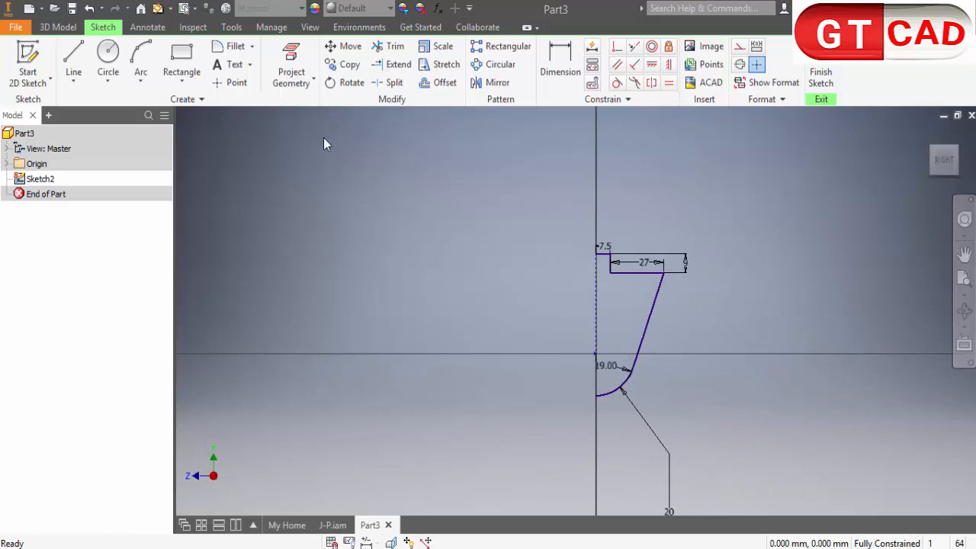
mouse_move(344, 113)
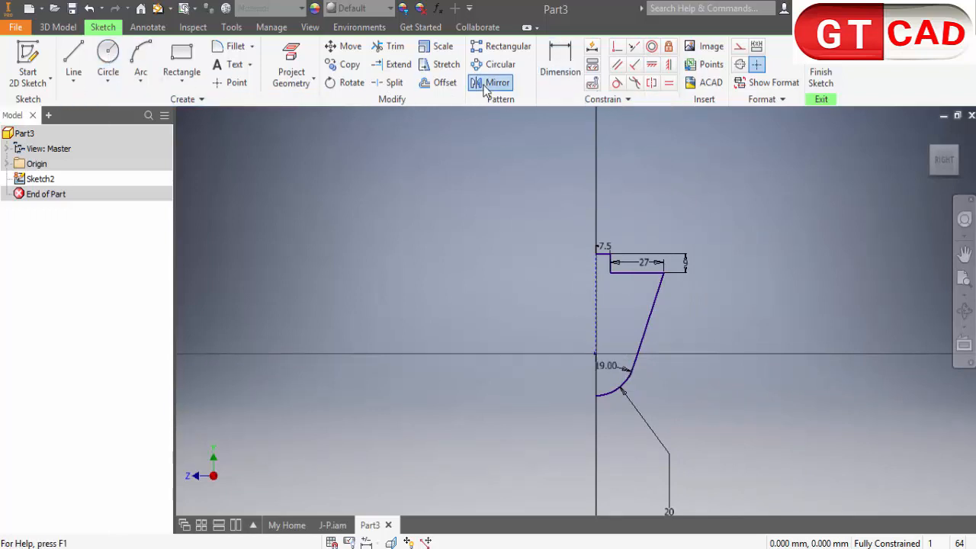
- Mirror the window-selected half outline across the vertical centreline into the full profile
left_click(497, 82)
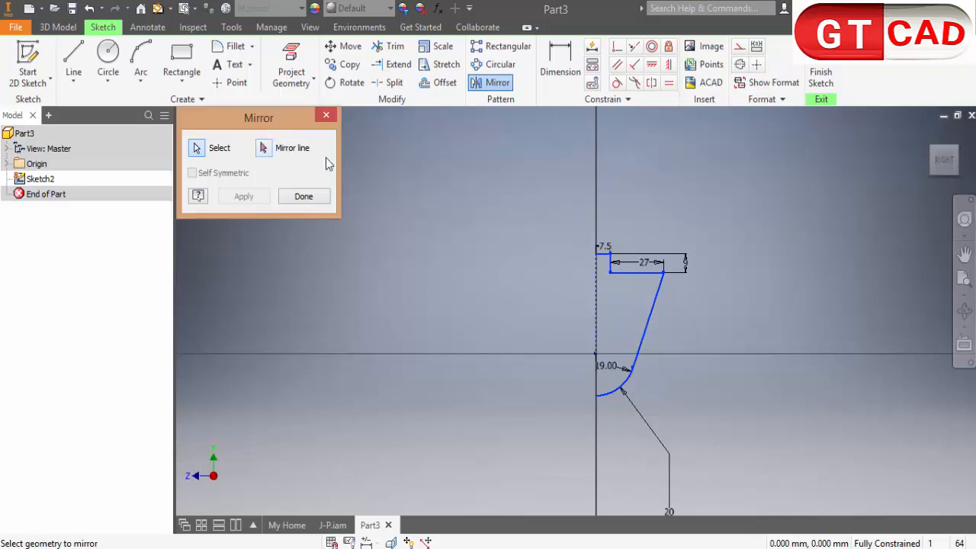
left_click_drag(259, 119, 360, 177)
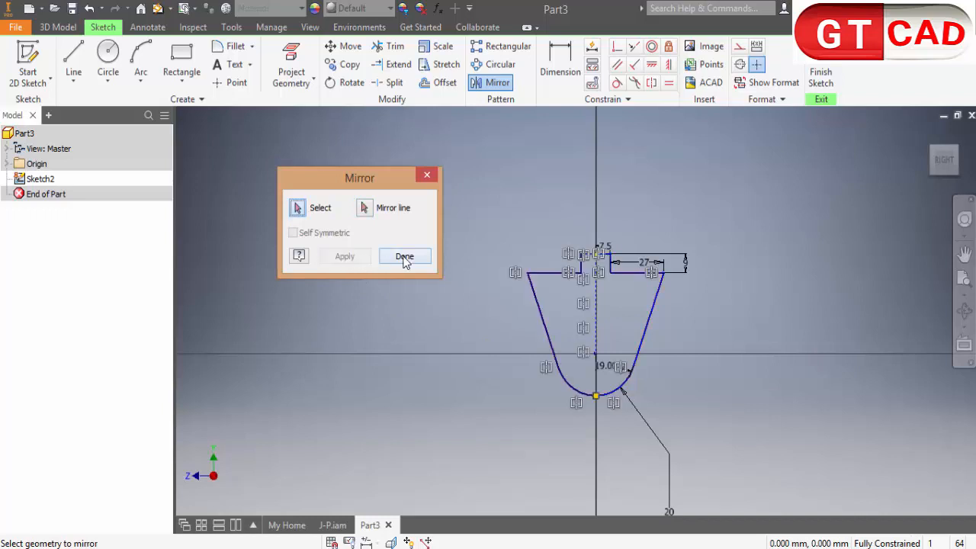
left_click(404, 256)
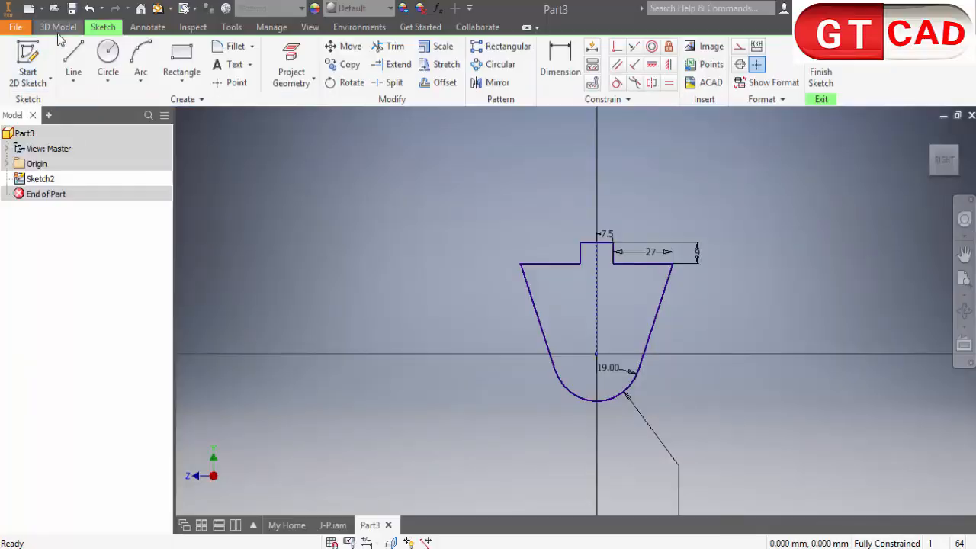
left_click(58, 27)
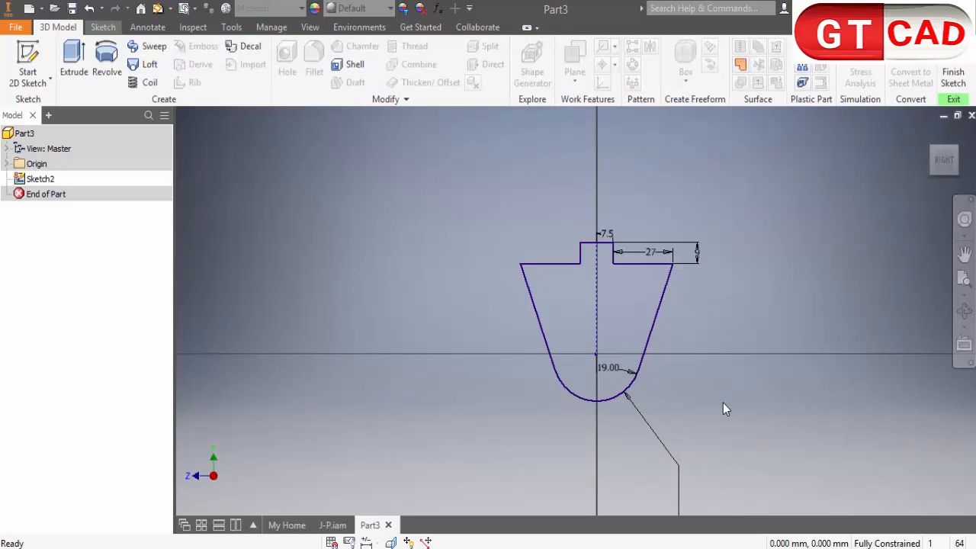
mouse_move(723, 418)
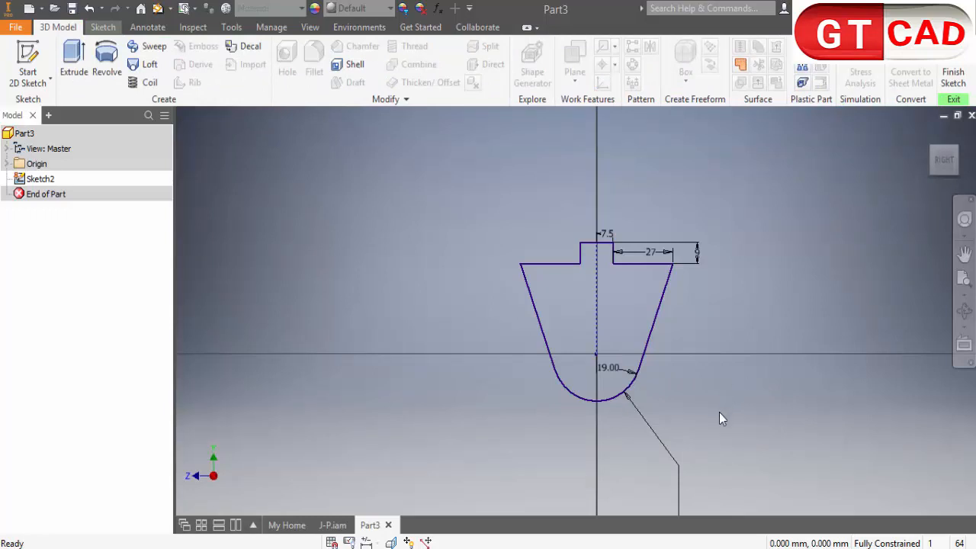
mouse_move(720, 518)
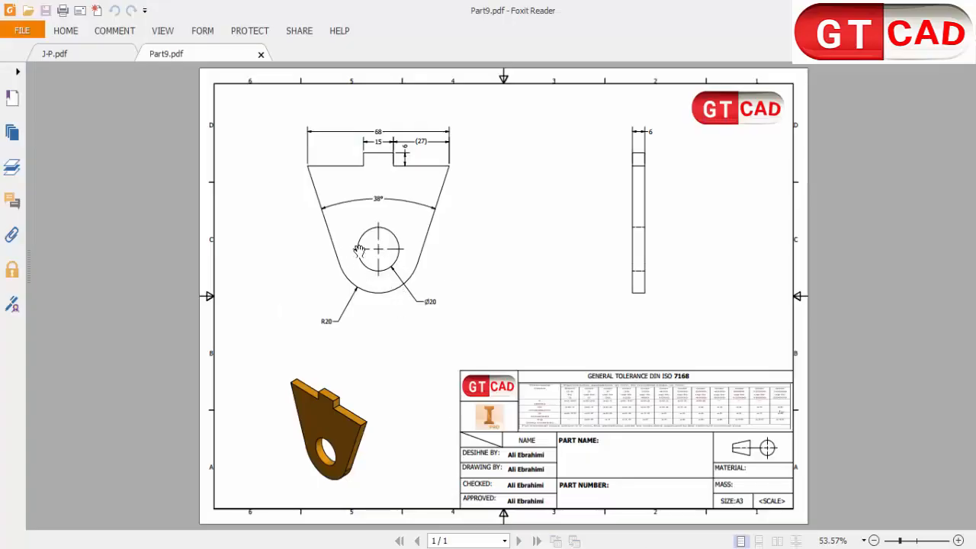
mouse_move(384, 231)
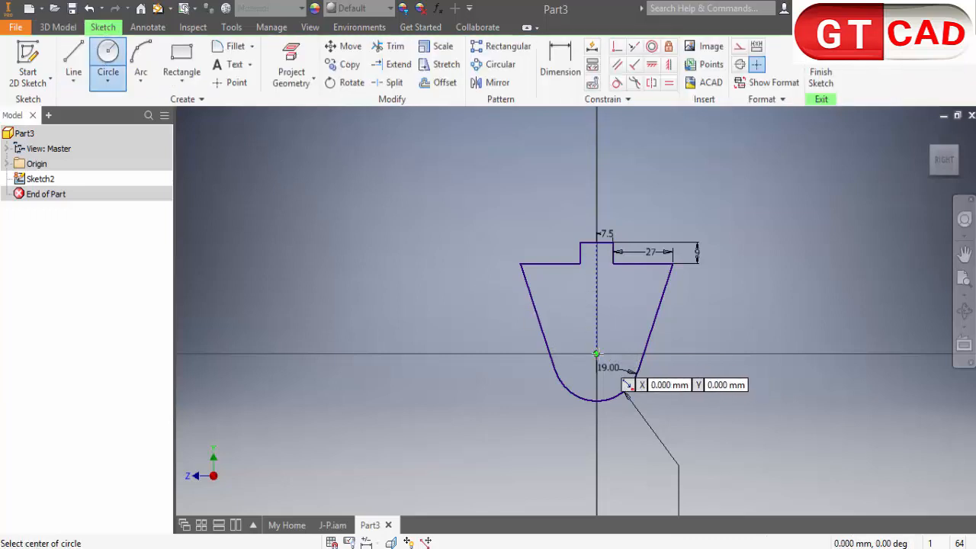
- Add a Ø20 circle at the round end's centre and extrude the profile into Extrusion1
left_click(596, 353)
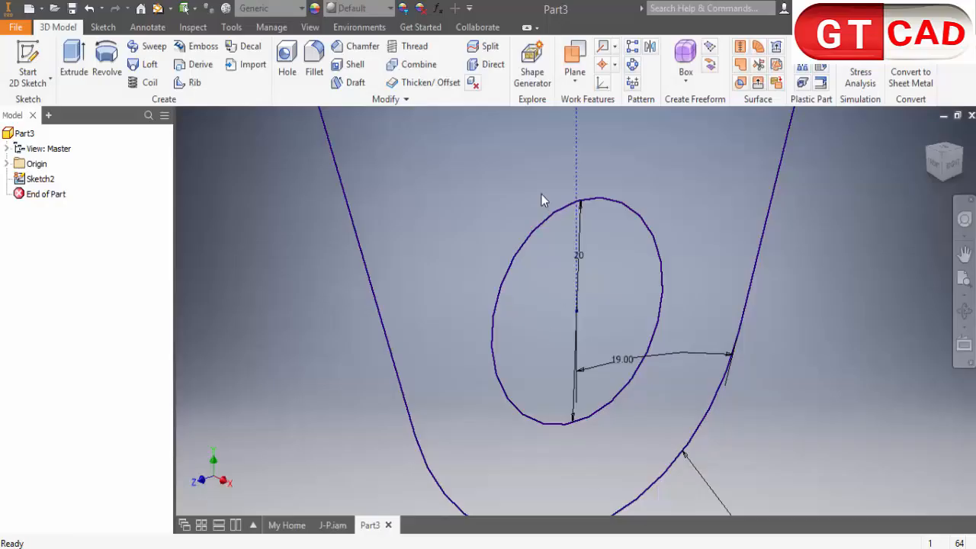
left_click(74, 58)
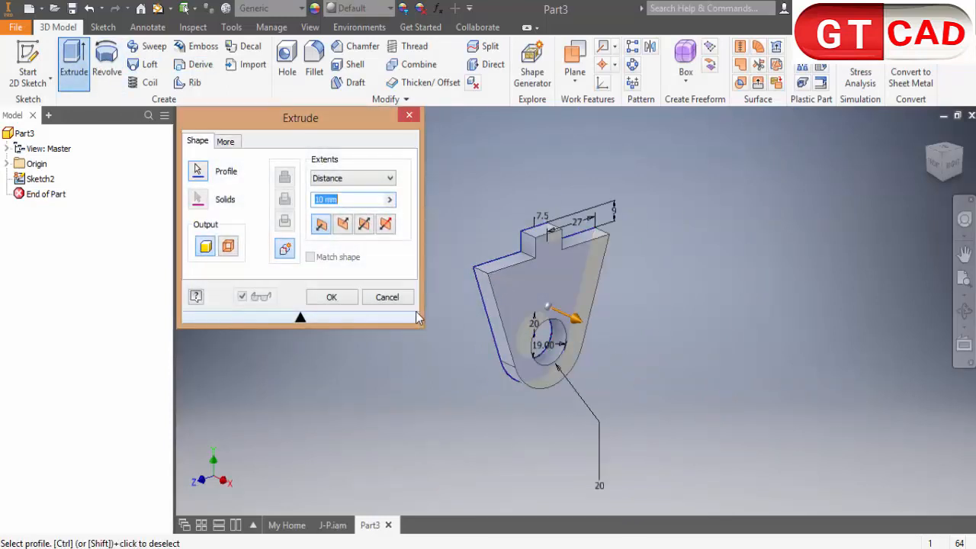
left_click(331, 296)
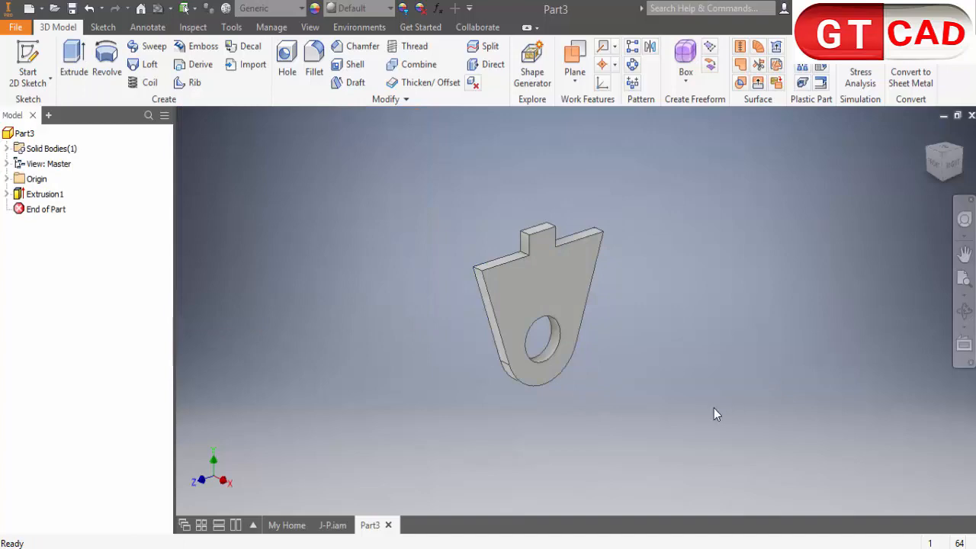